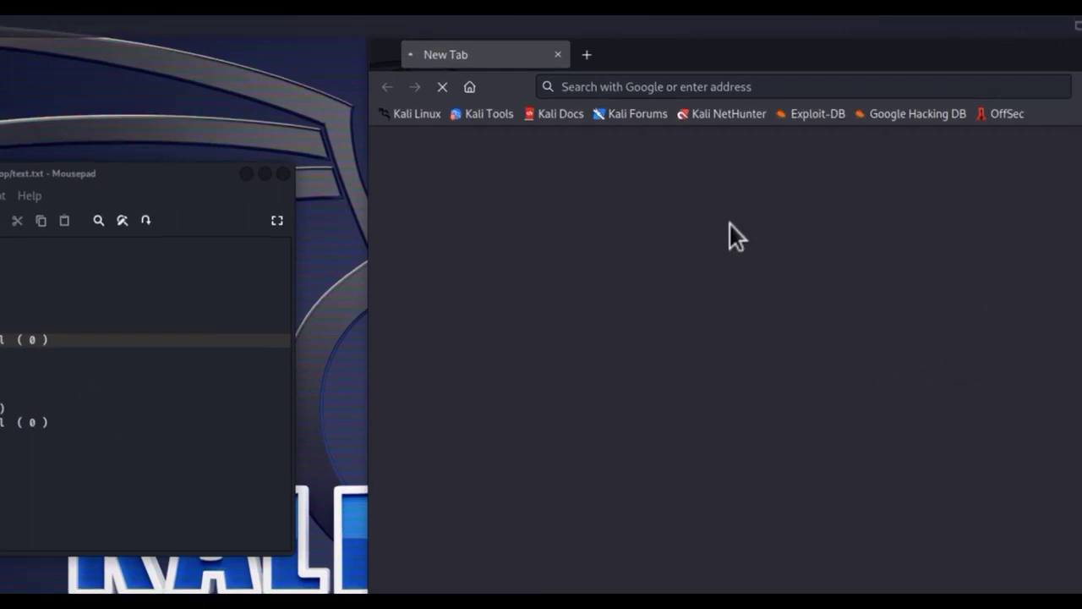
pyautogui.moveTo(828, 41)
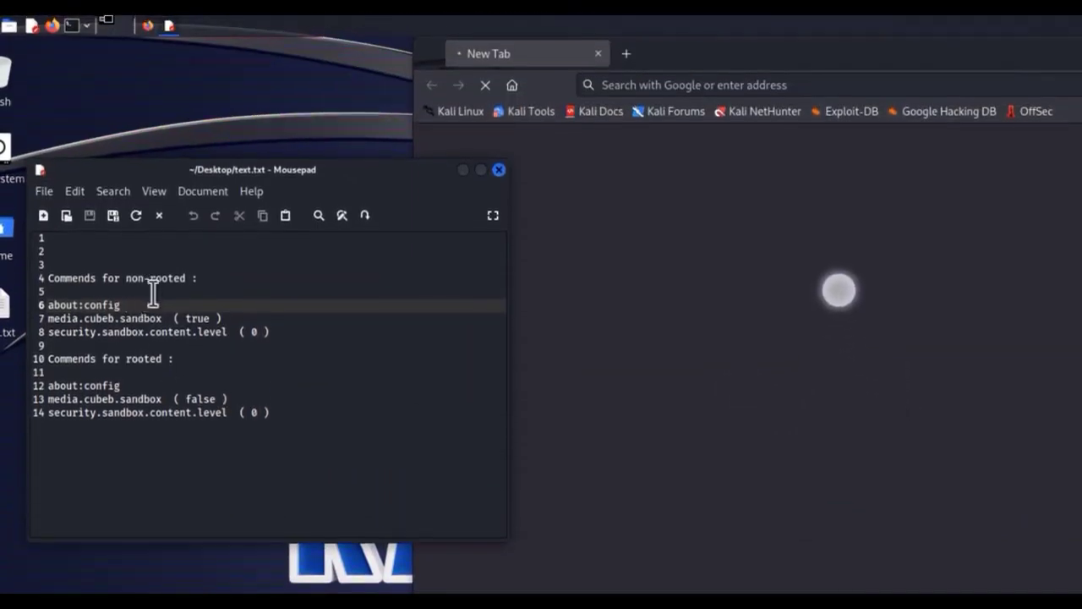
# Step: Copy the about:config line from the non-rooted commands in text.txt
pyautogui.doubleClick(83, 305)
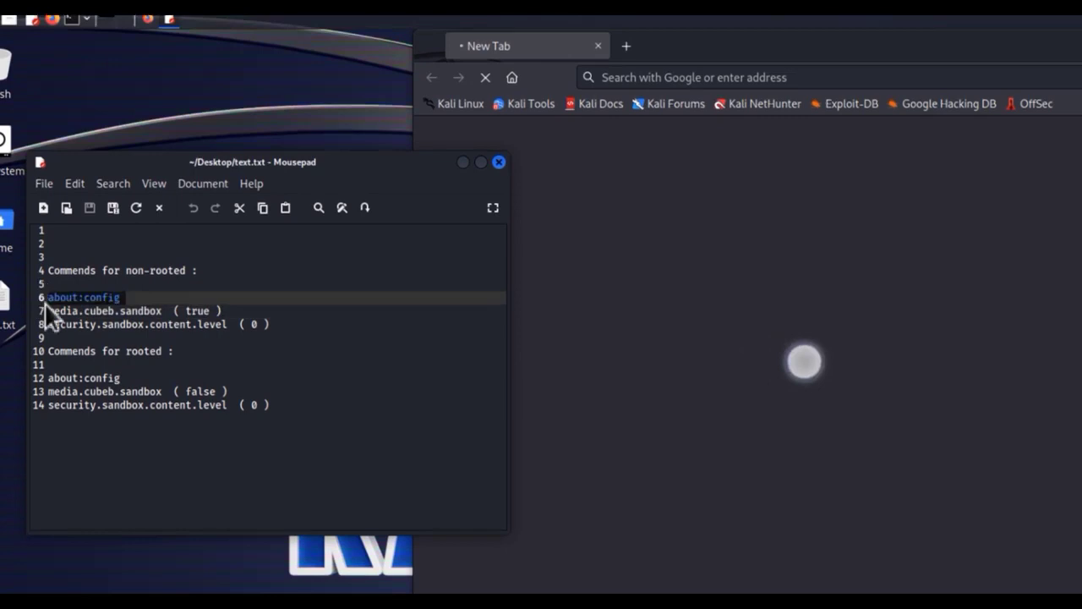
pyautogui.rightClick(83, 304)
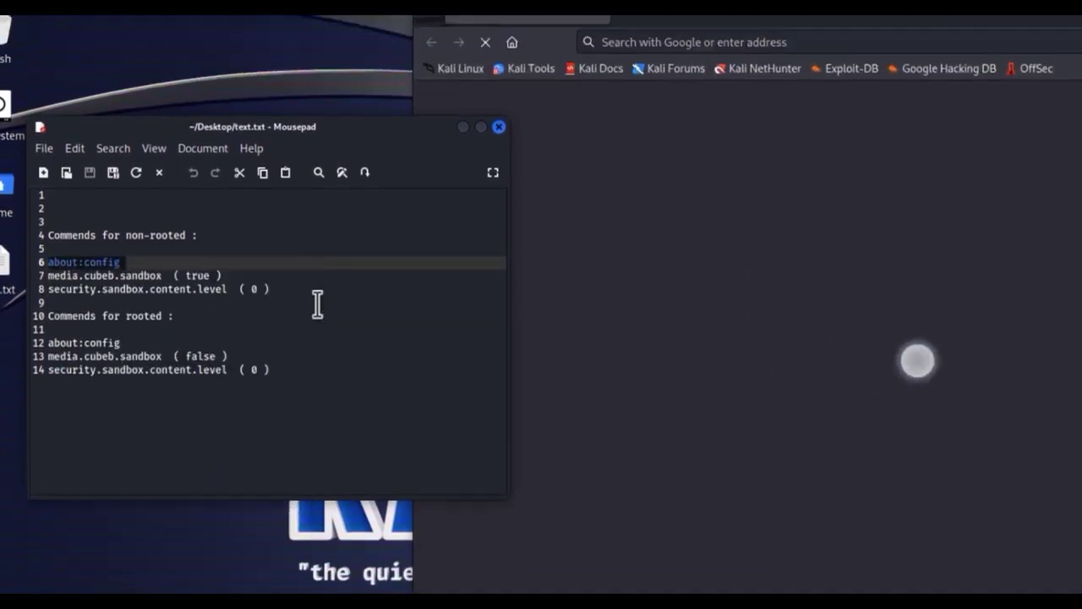
pyautogui.click(562, 52)
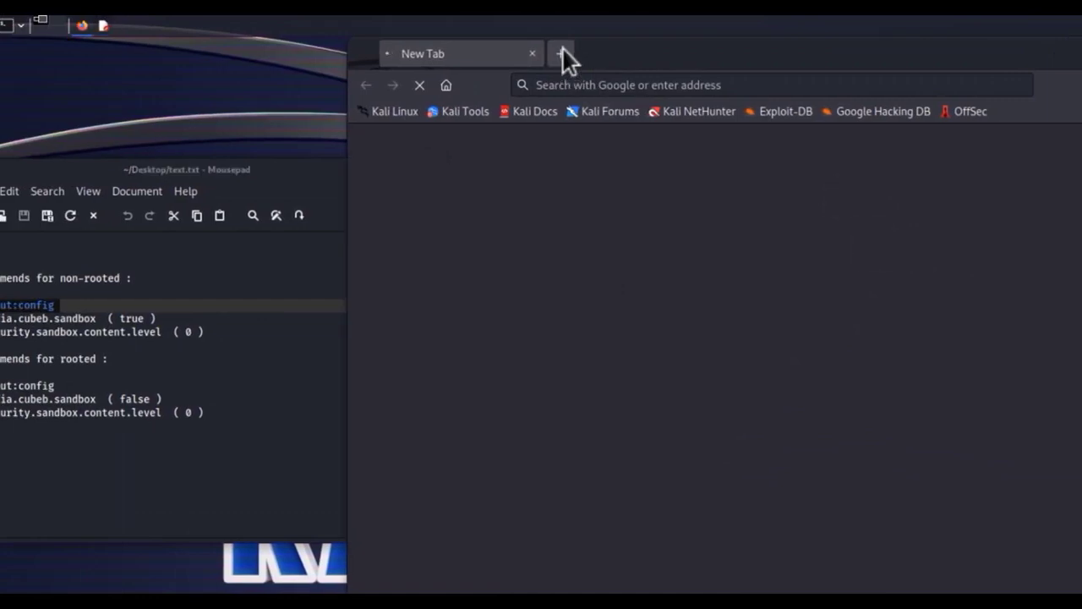
# Step: Paste & Go about:config in two new tabs, both ending on the tab crash page
pyautogui.click(558, 52)
pyautogui.write('about:config')
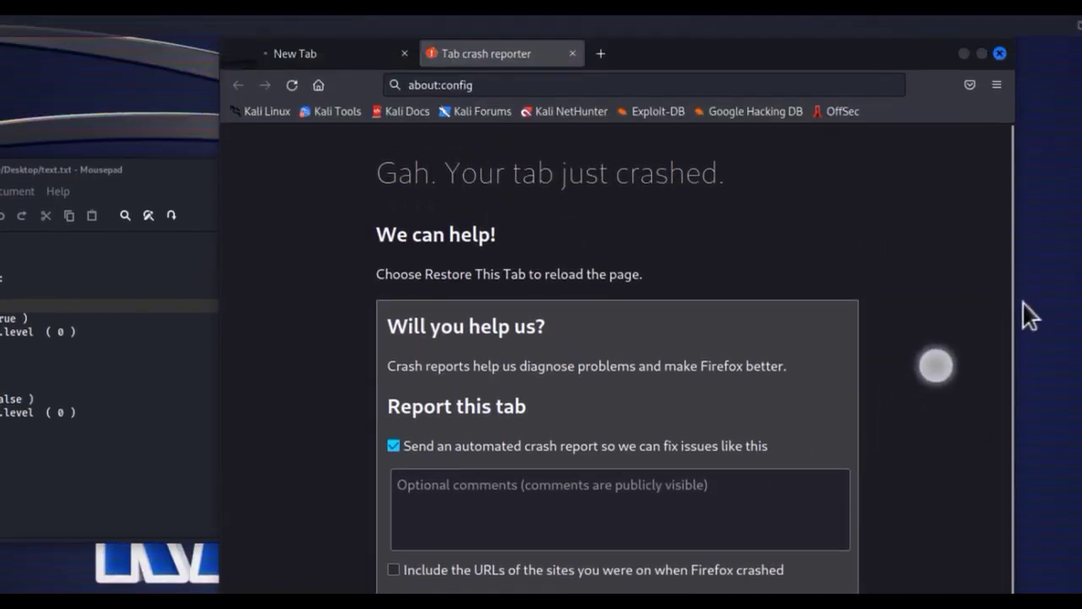
pyautogui.scroll(-3)
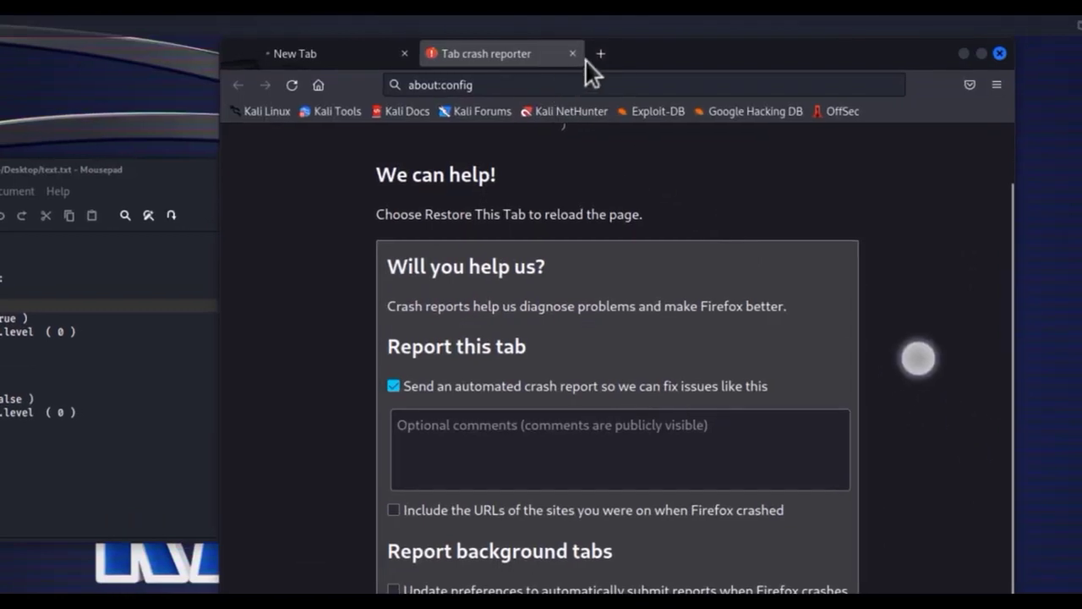
pyautogui.click(603, 52)
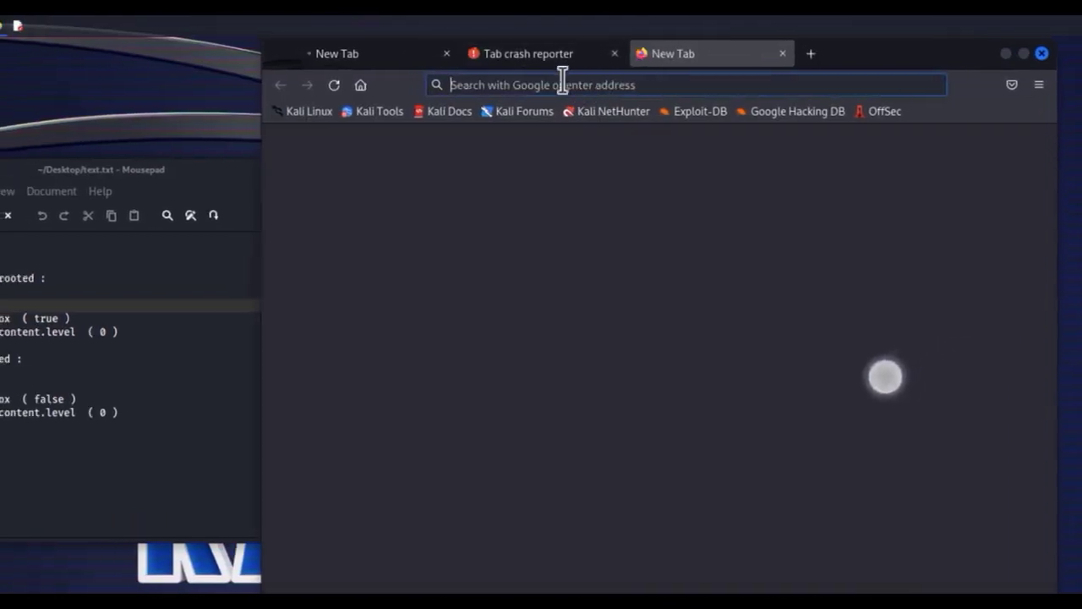
pyautogui.rightClick(562, 85)
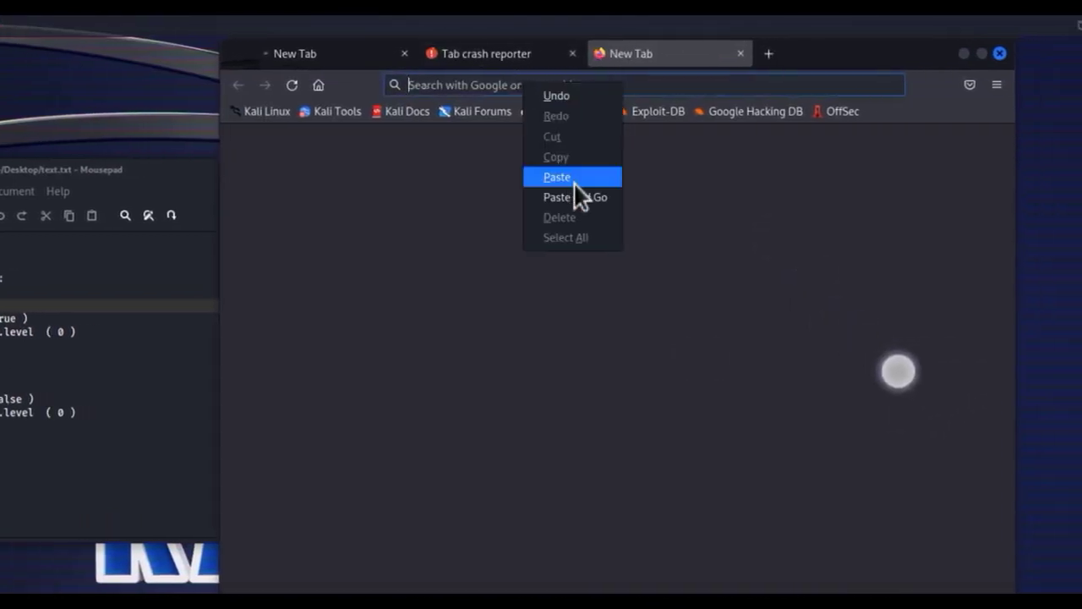
pyautogui.click(556, 178)
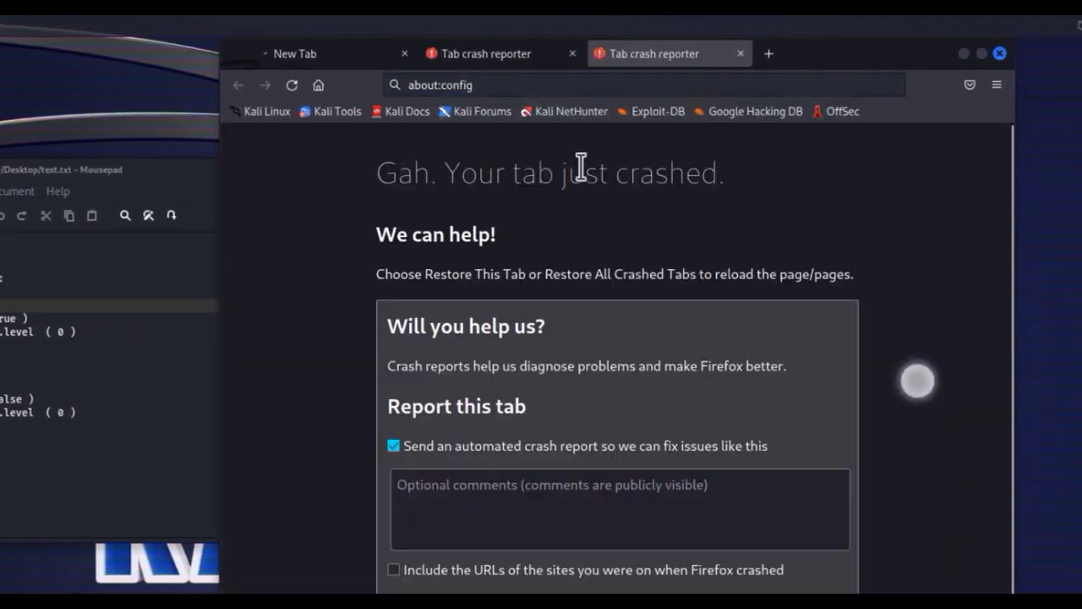
pyautogui.moveTo(670, 152)
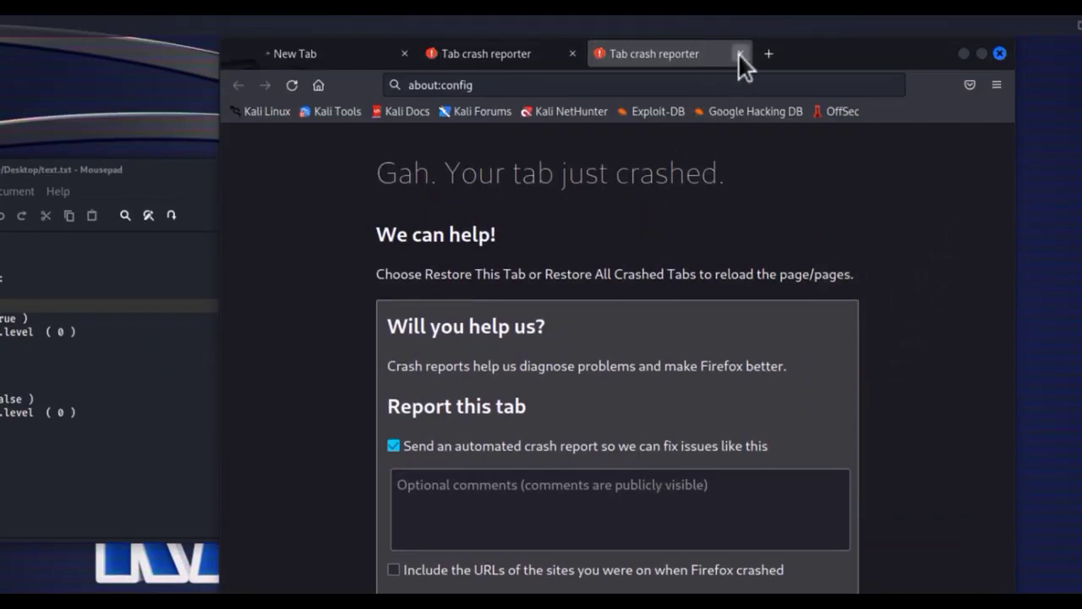
# Step: Reload about:config in a fresh tab and accept the risk warning to reach advanced preferences
pyautogui.click(741, 52)
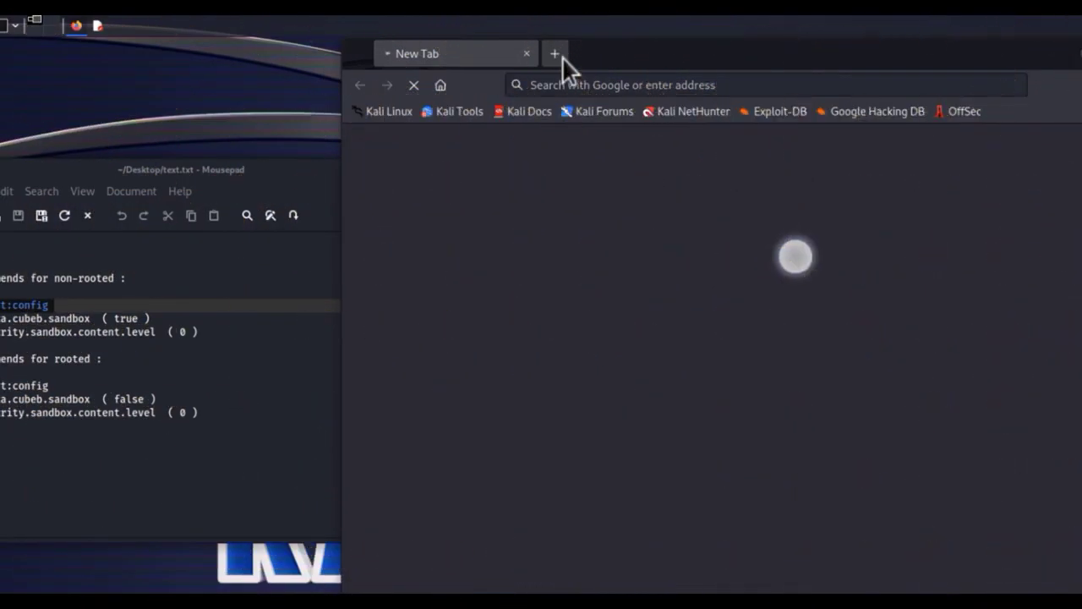
pyautogui.click(555, 52)
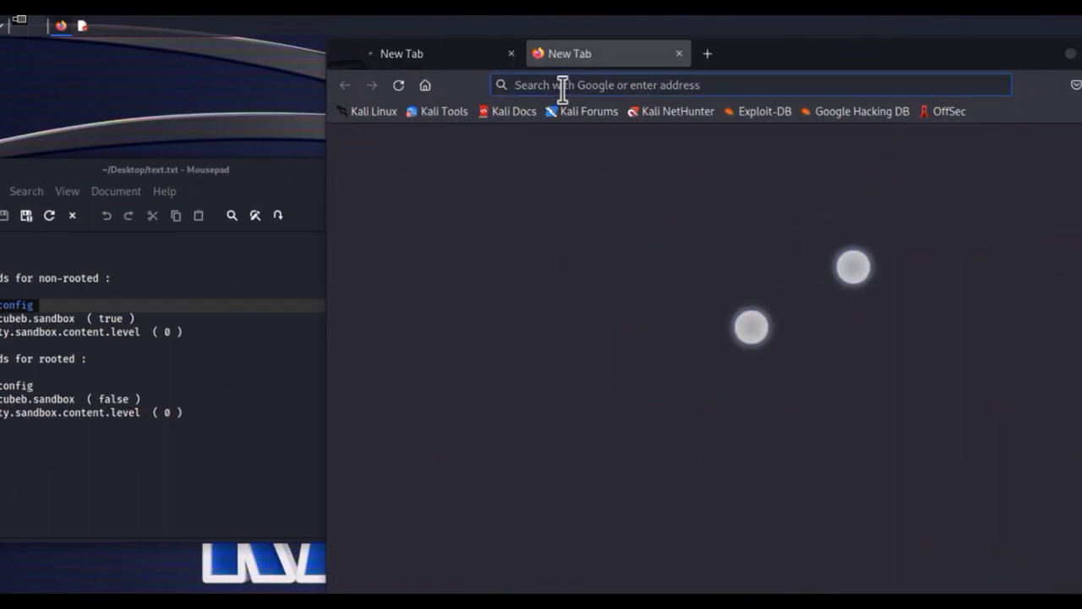
pyautogui.rightClick(561, 84)
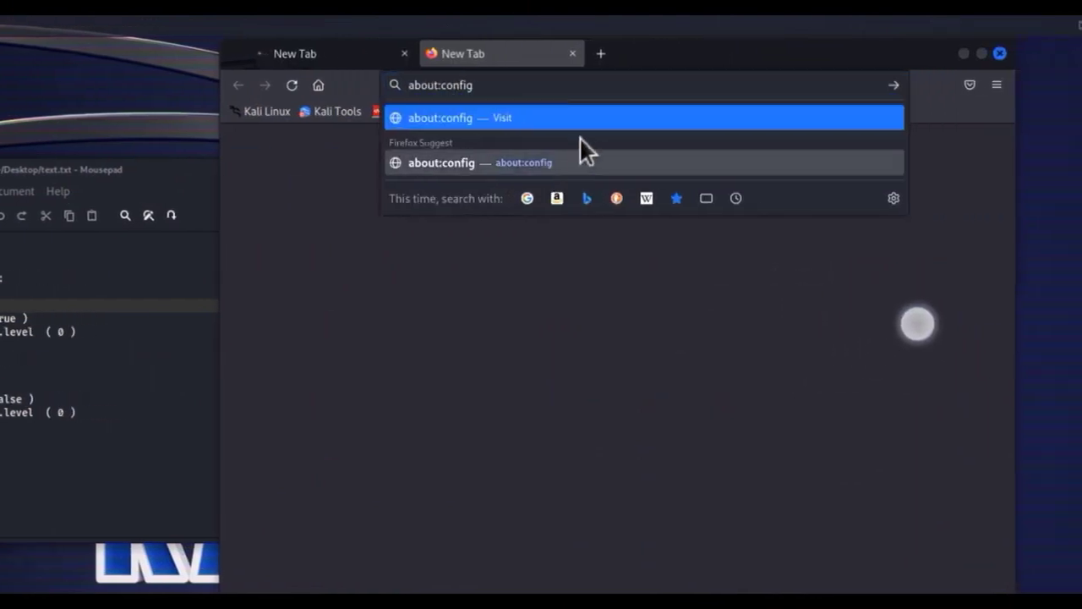
pyautogui.moveTo(566, 132)
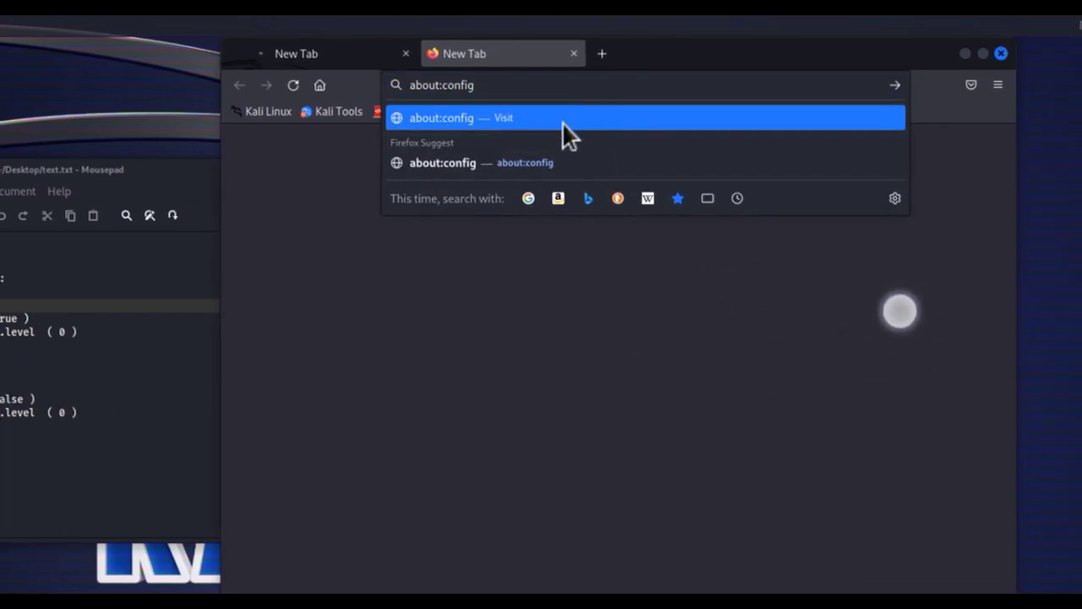
pyautogui.click(456, 117)
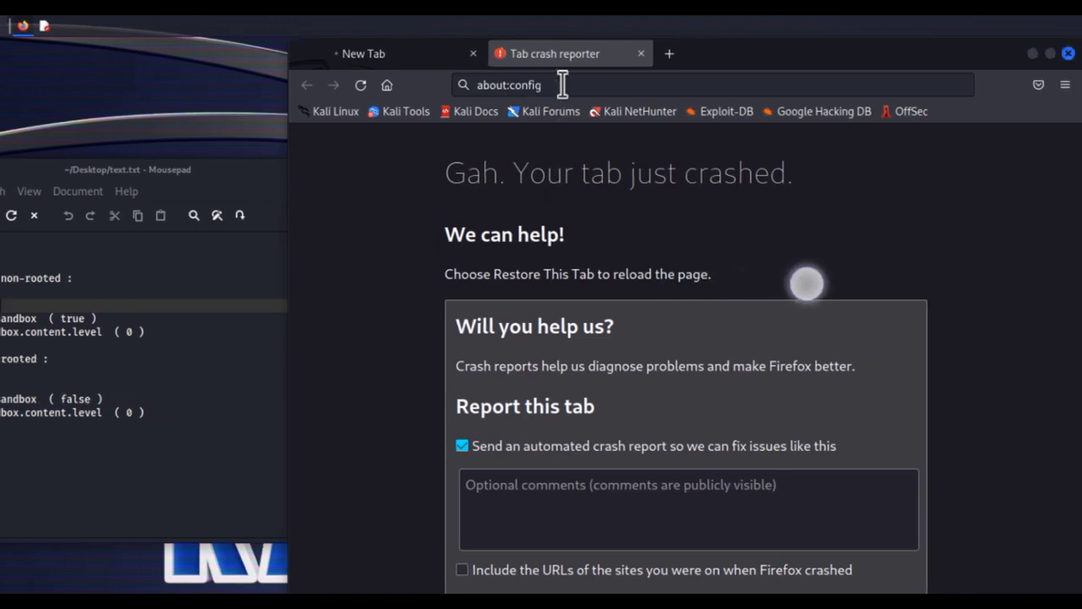
pyautogui.click(567, 85)
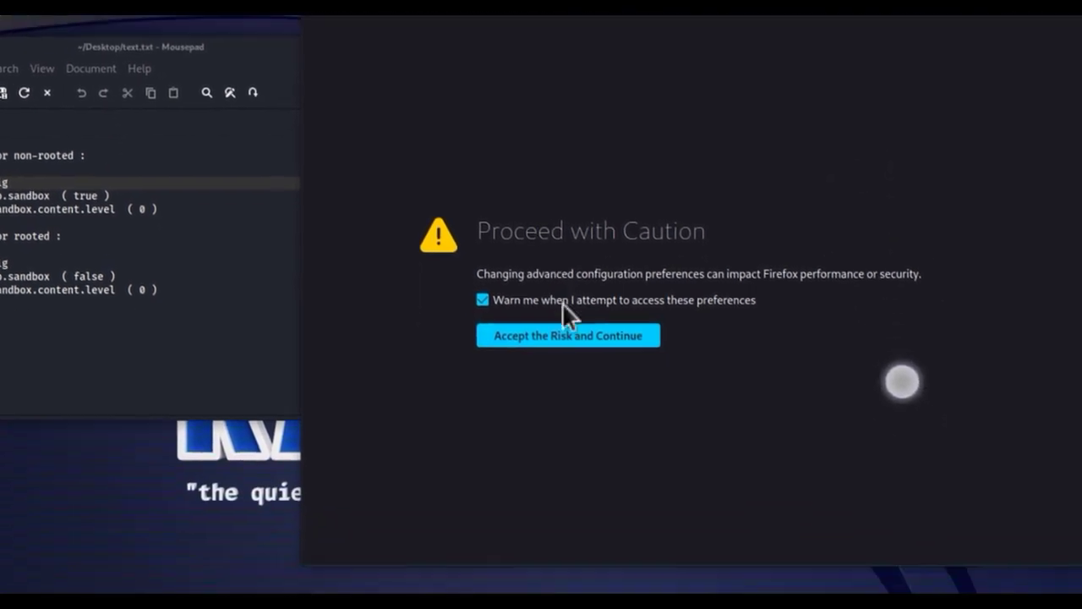
pyautogui.click(568, 335)
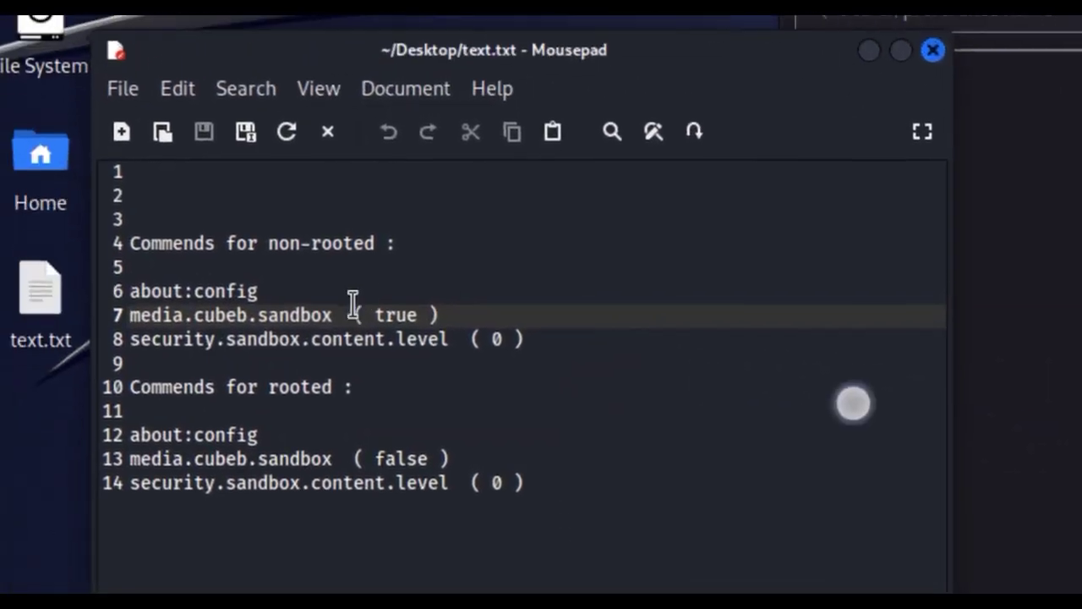
# Step: Filter the preferences to media.cubeb.sandbox, which shows true
pyautogui.doubleClick(228, 311)
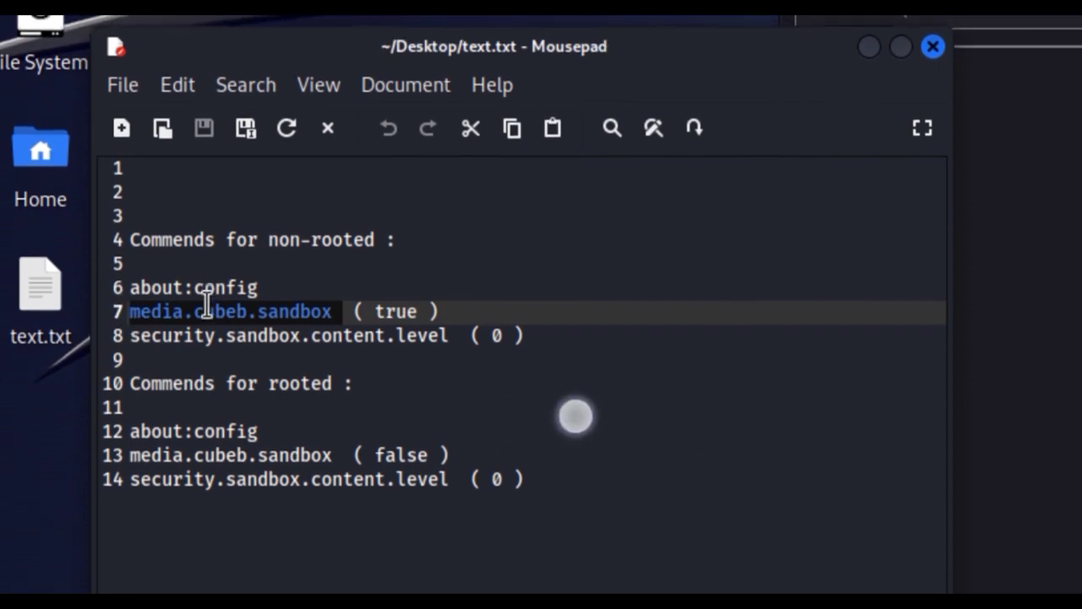
pyautogui.rightClick(212, 313)
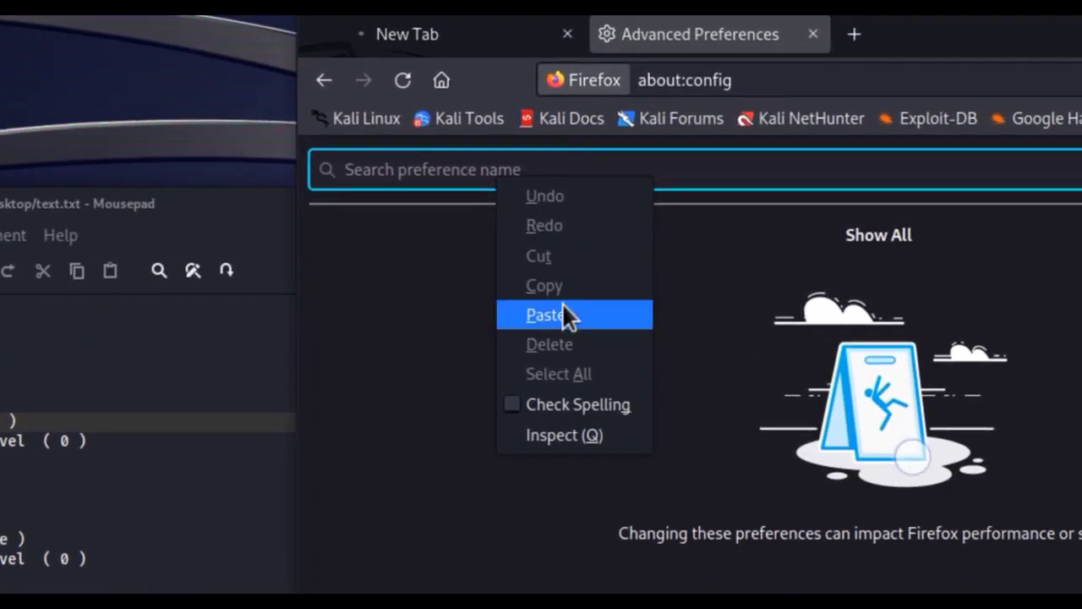
pyautogui.click(545, 313)
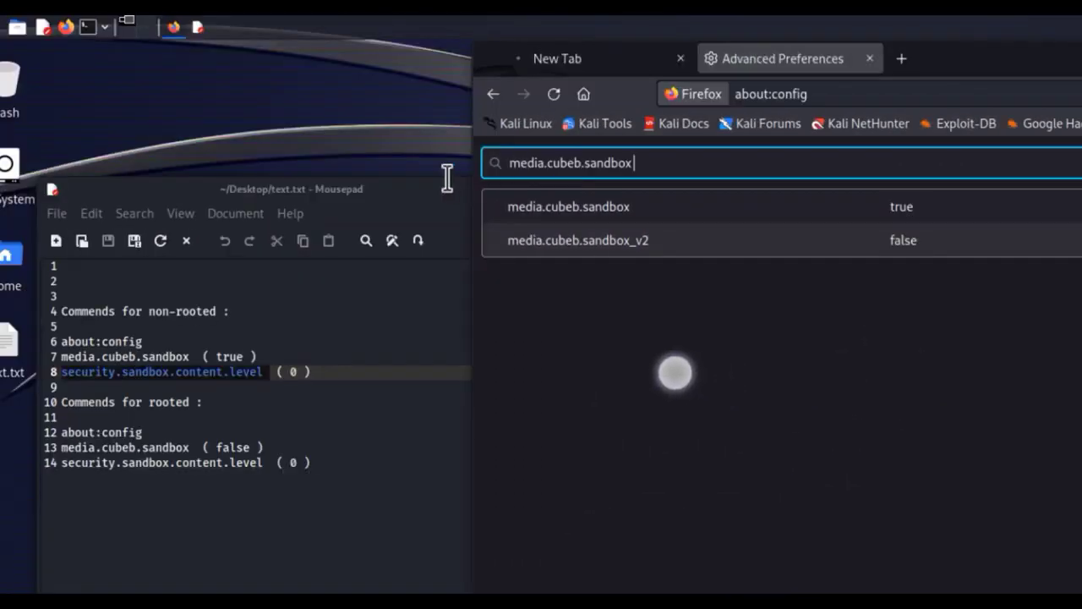
# Step: Change security.sandbox.content.level from 4 to 0 and close Firefox for restart
pyautogui.rightClick(571, 162)
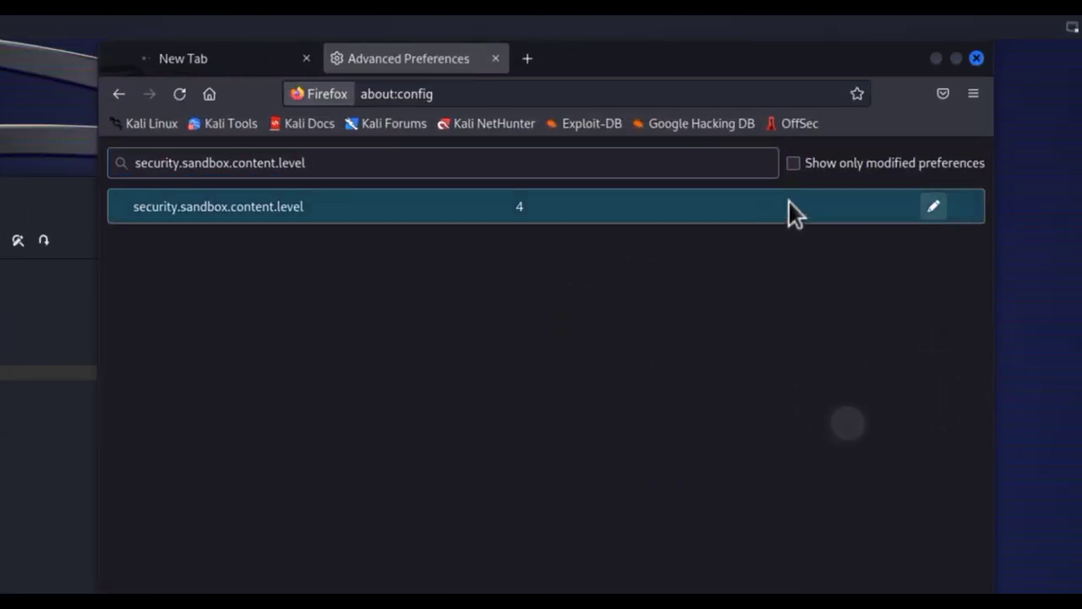
pyautogui.click(933, 206)
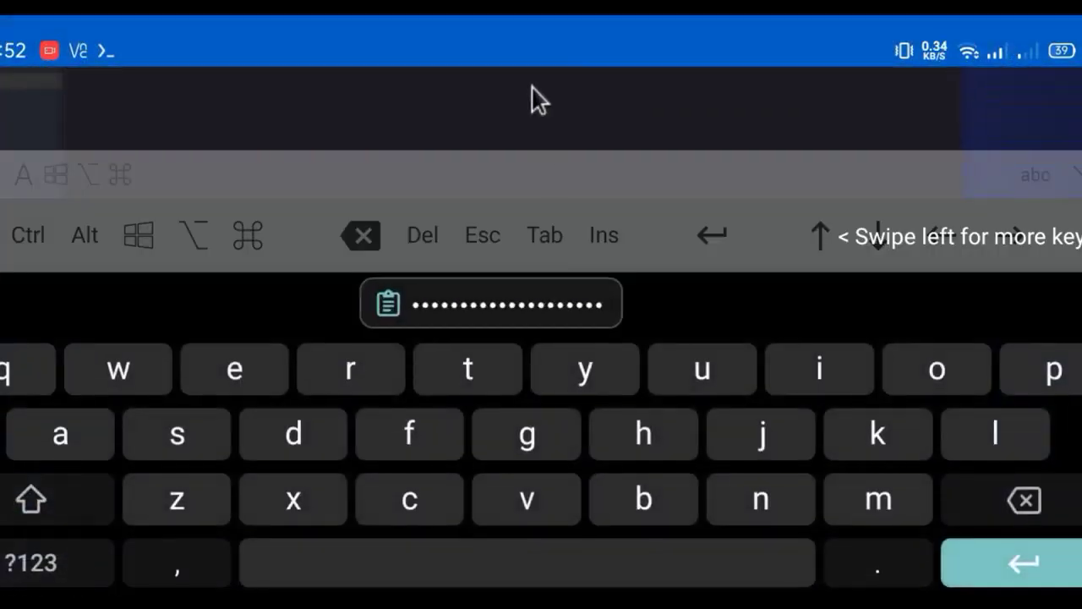
pyautogui.click(32, 565)
pyautogui.write('0')
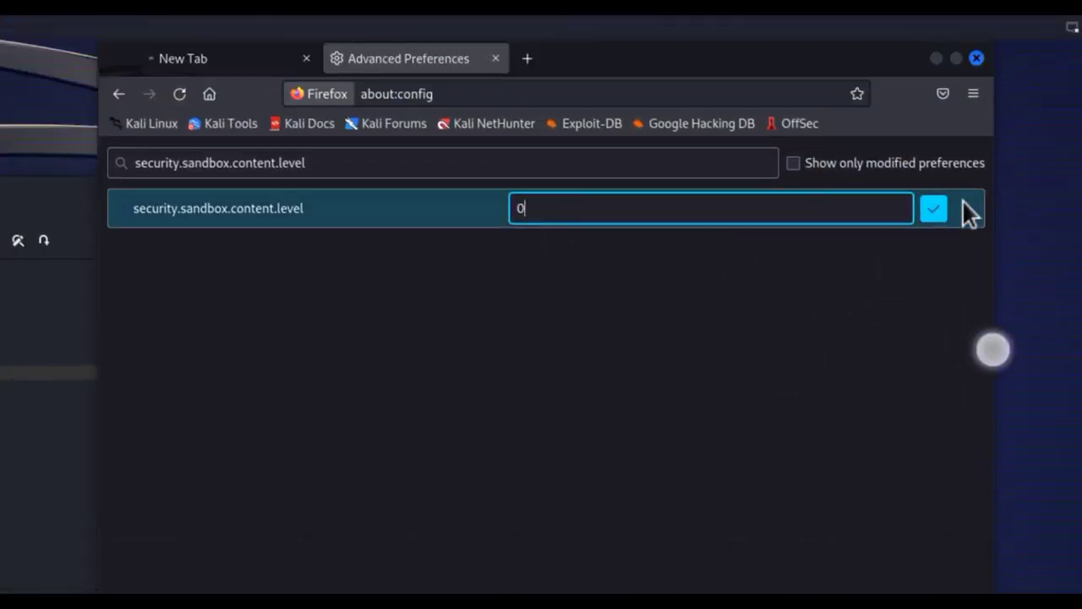
pyautogui.click(934, 209)
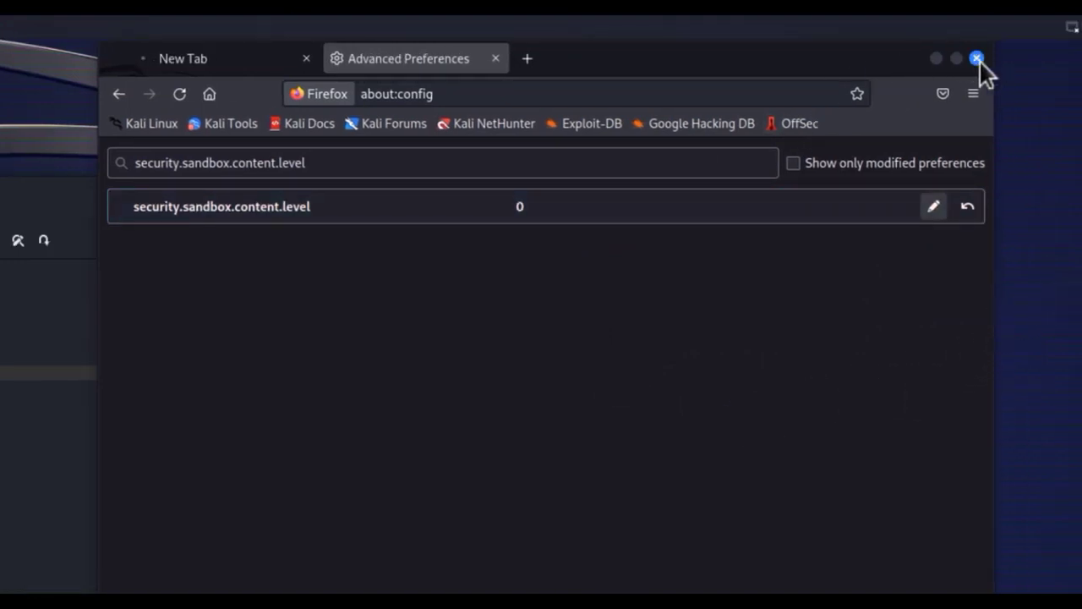
pyautogui.click(974, 58)
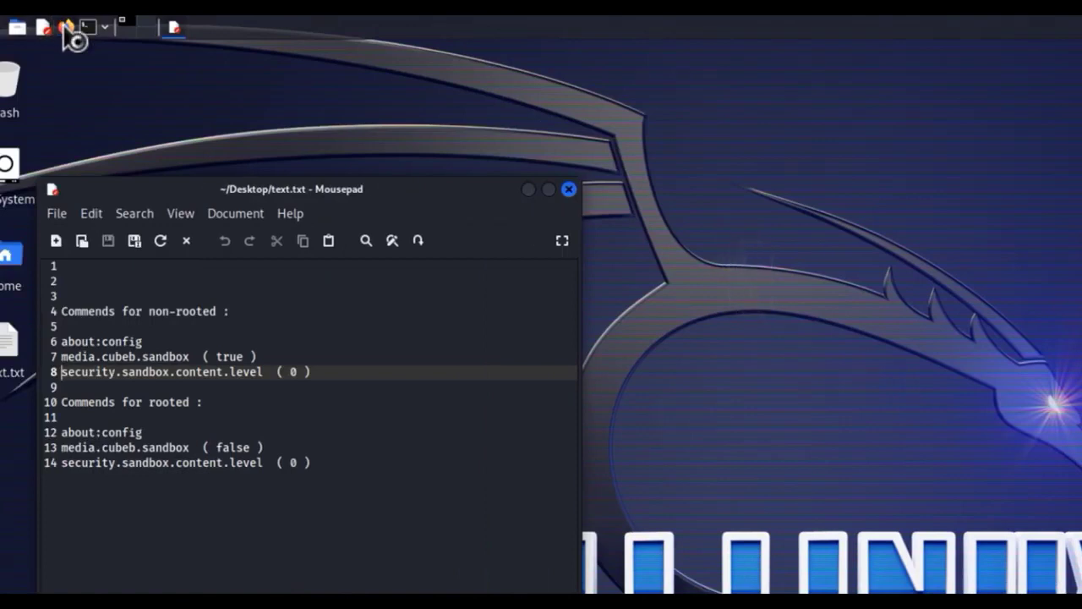
pyautogui.moveTo(328, 240)
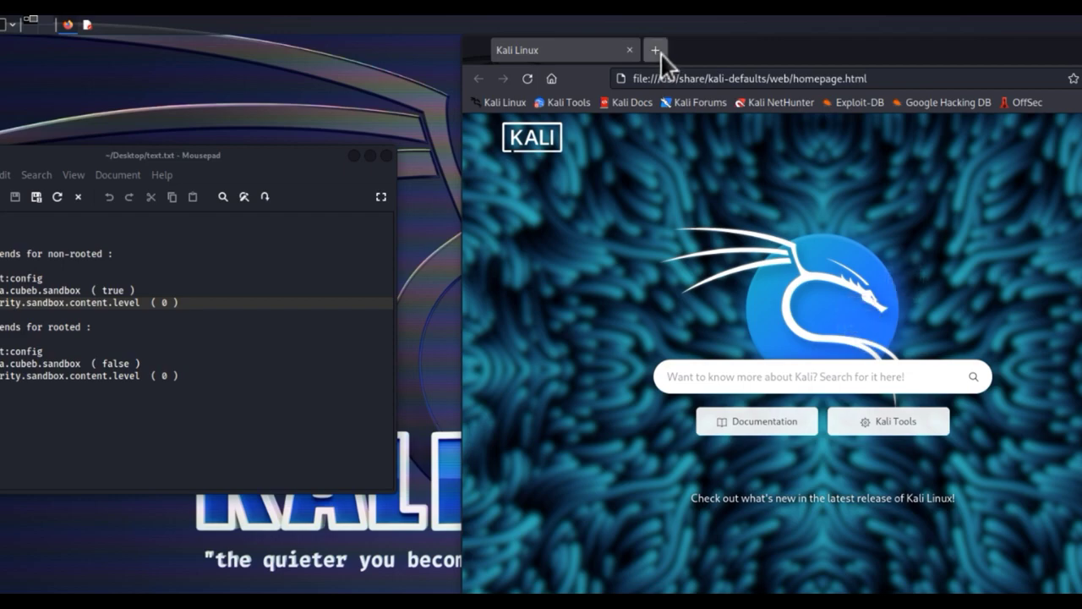
# Step: Confirm the relaunched Firefox loads a new tab page normally
pyautogui.click(658, 50)
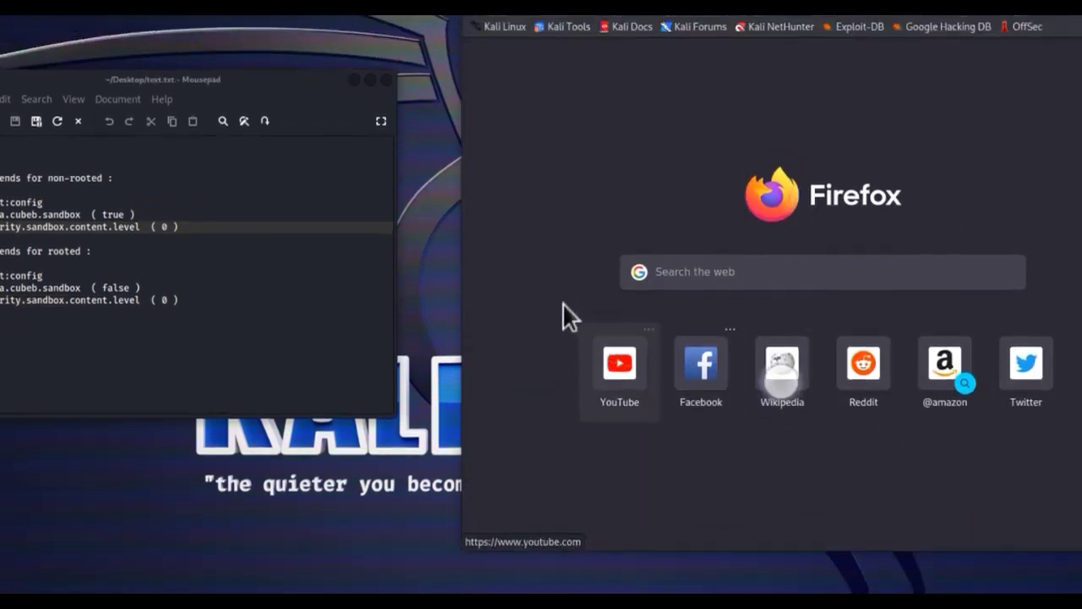